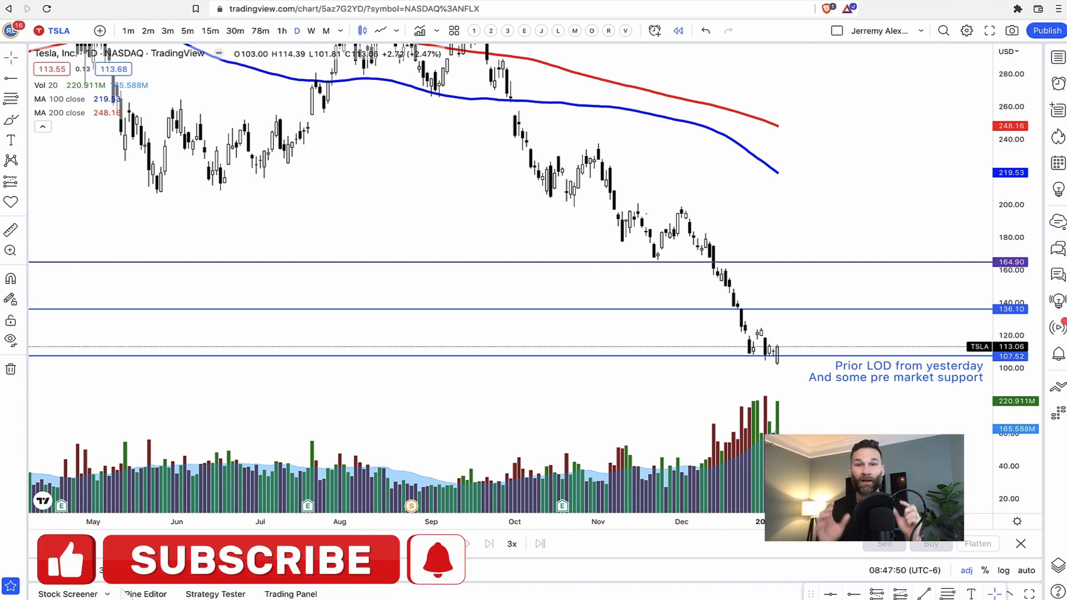
- Start the TSLA 3-minute replay and begin measuring from the mid-September high near 311
left_click(250, 560)
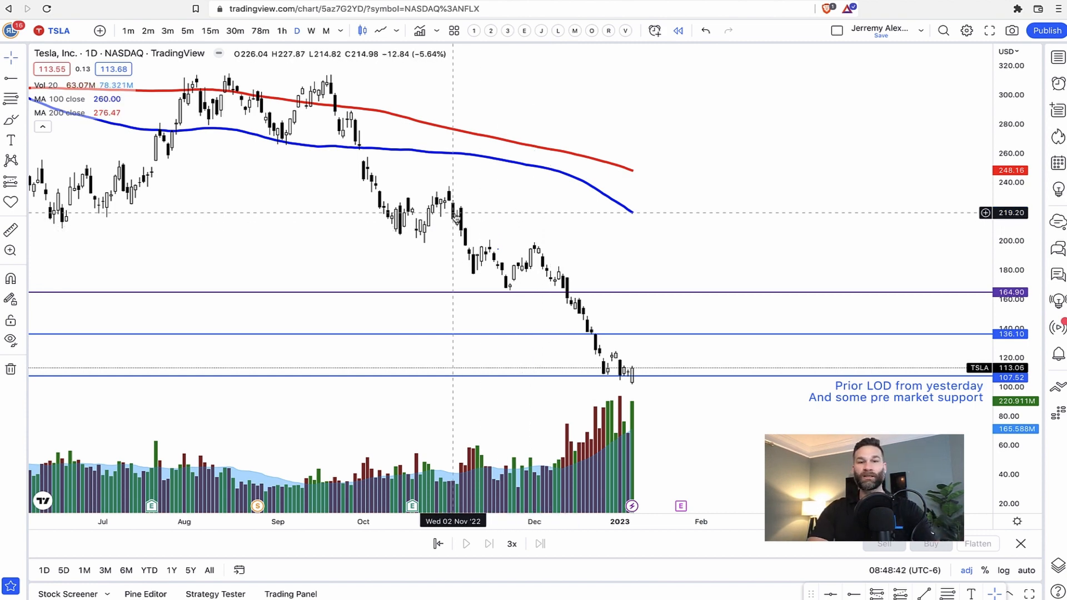
left_click_drag(531, 249, 663, 346)
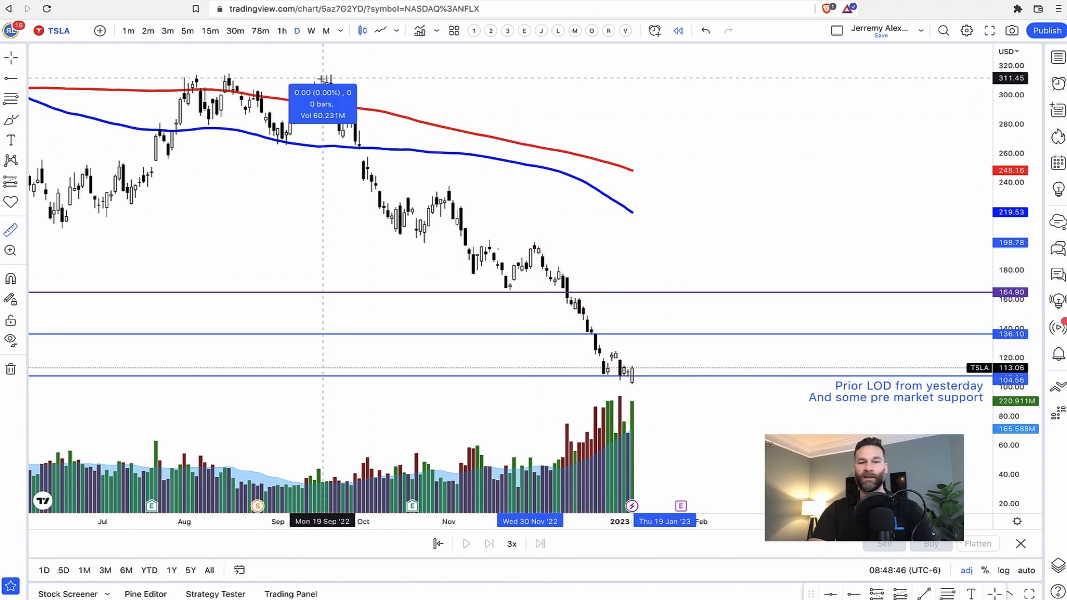
mouse_move(661, 158)
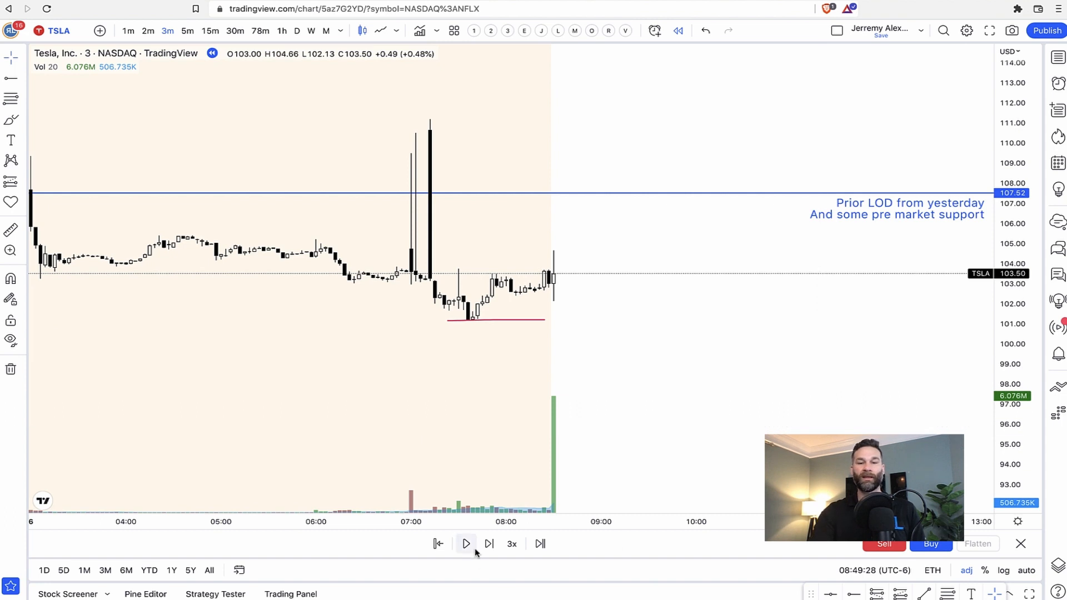
- Step the replay forward two candles and draw a short red line near 105
left_click(489, 544)
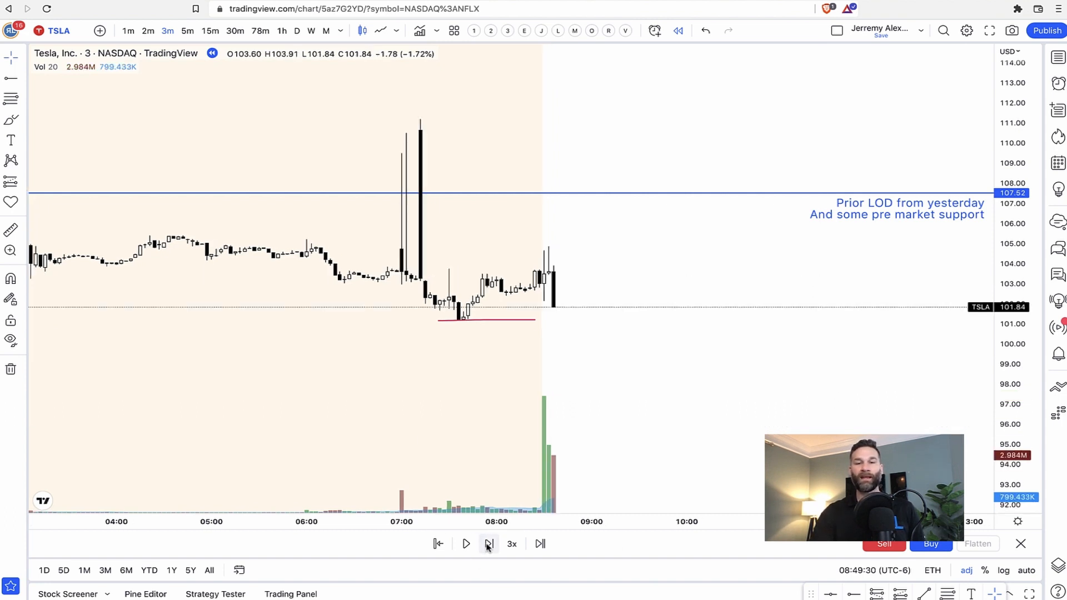
left_click(488, 543)
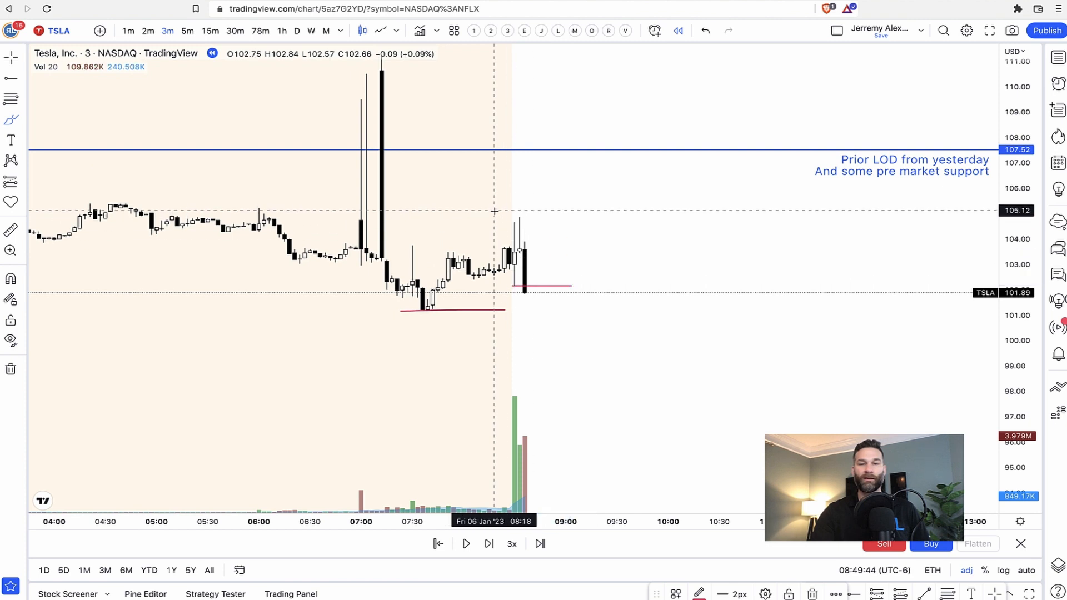
left_click_drag(497, 211, 585, 210)
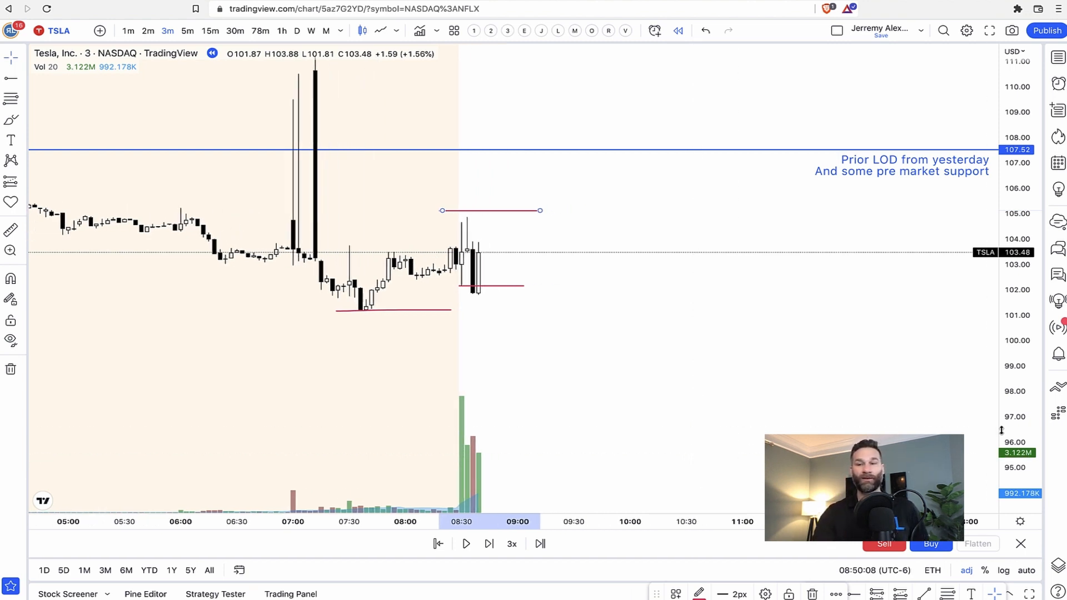
- Advance the replay one candle toward the 105 breakout and right-click the chart drawing
left_click(489, 543)
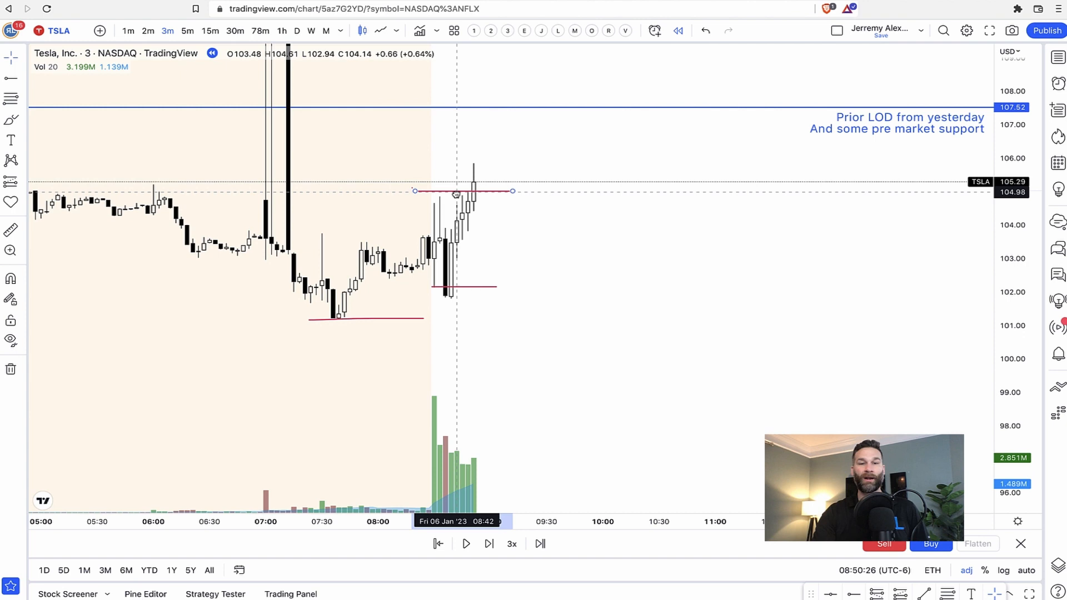
right_click(473, 191)
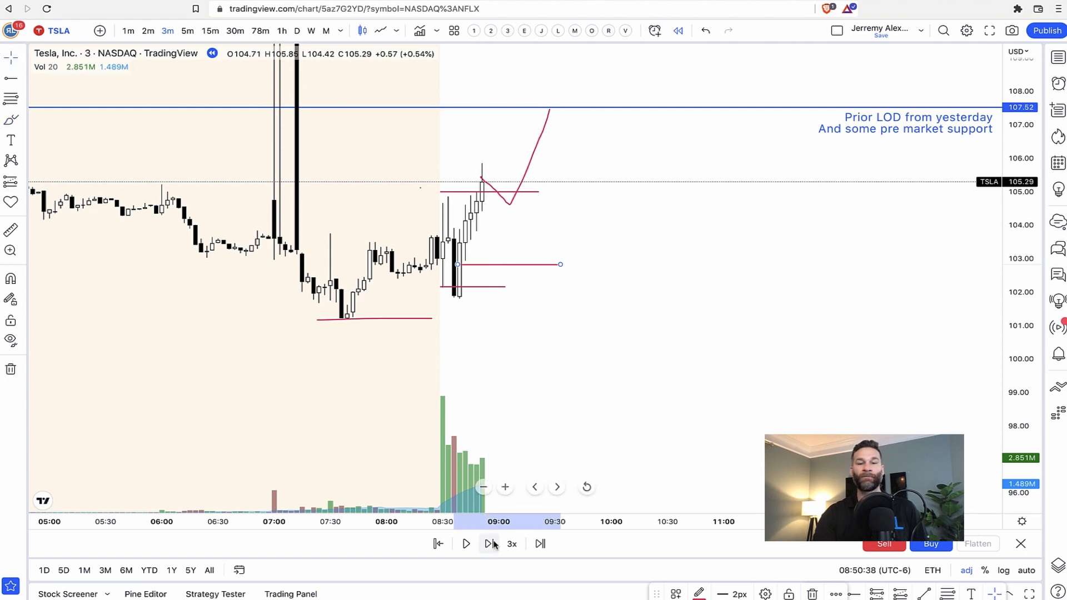
- Step the replay forward fourteen bars until TSLA clears 107.52 and nears 110
left_click(489, 544)
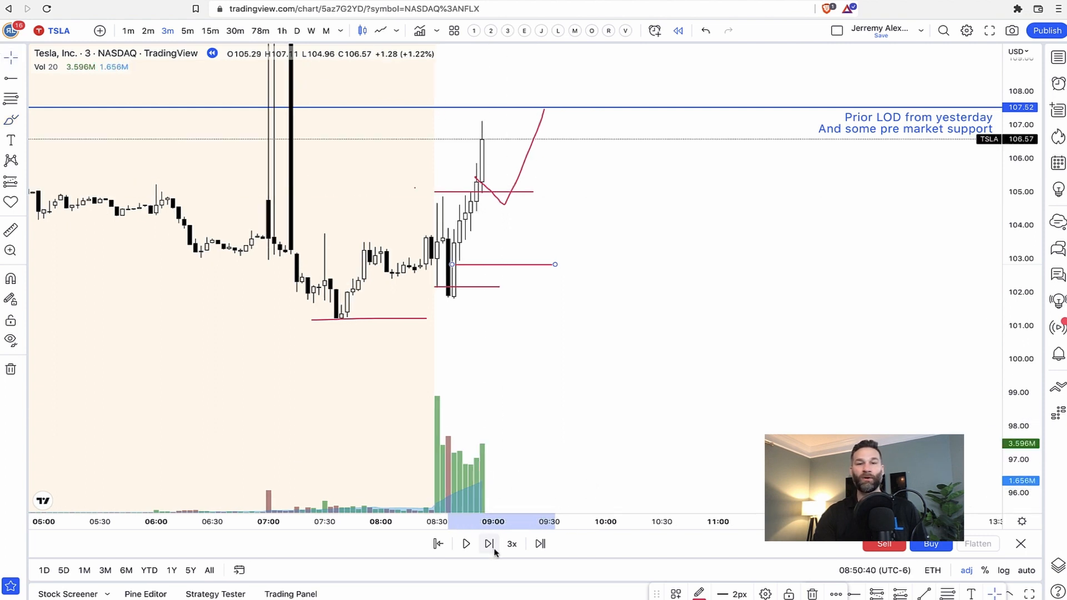
left_click(489, 543)
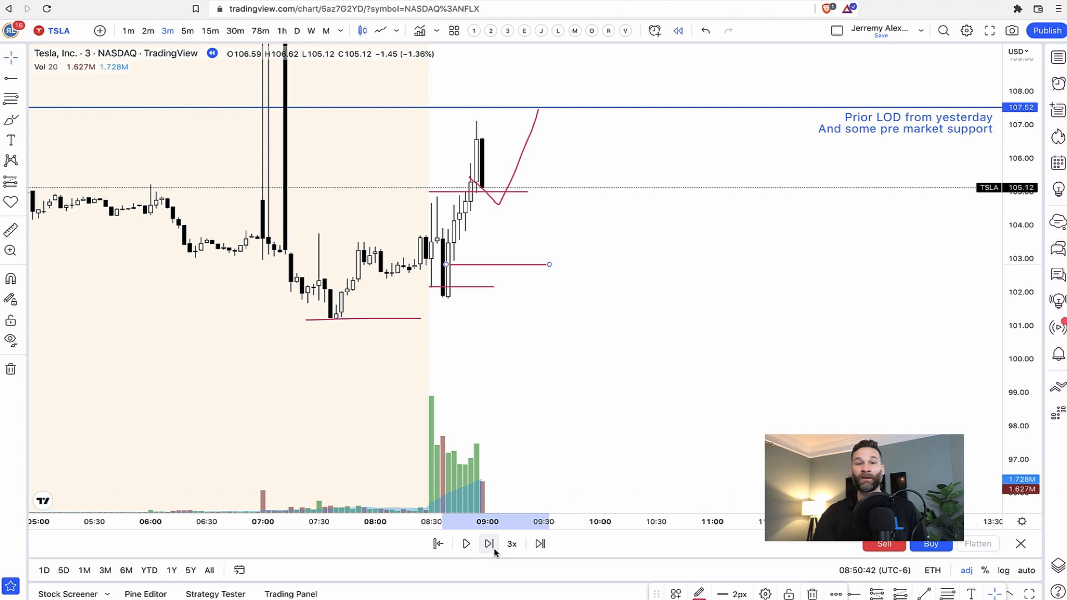
left_click(489, 544)
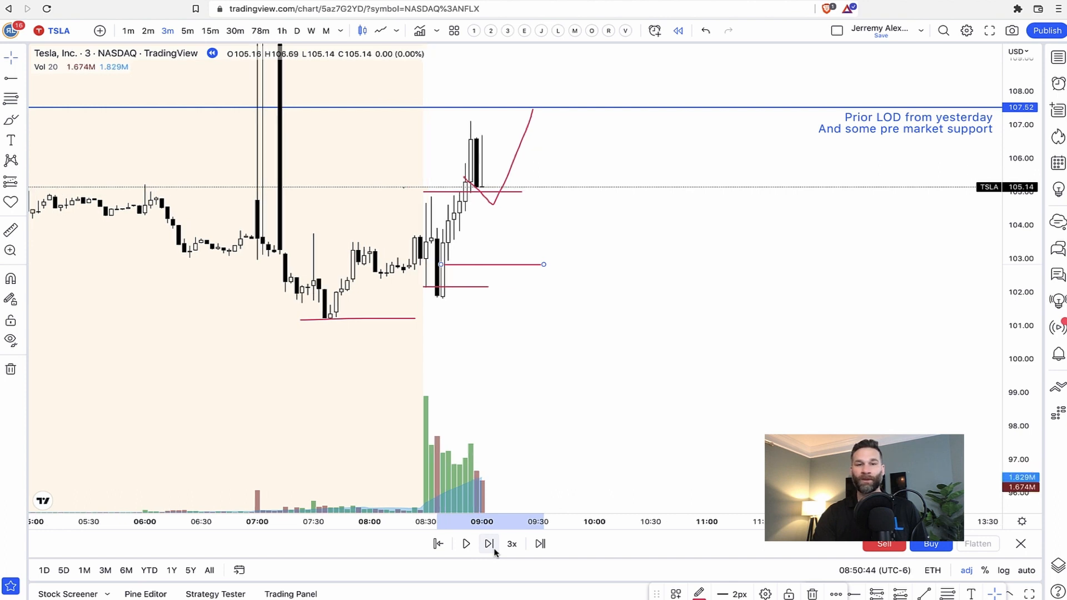
left_click(488, 543)
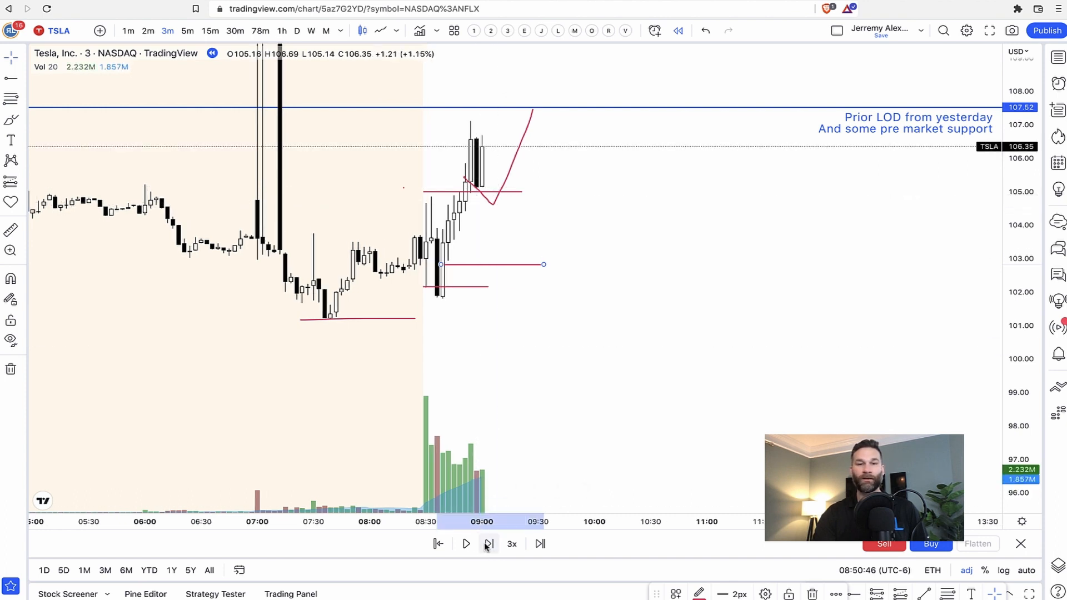
left_click(487, 544)
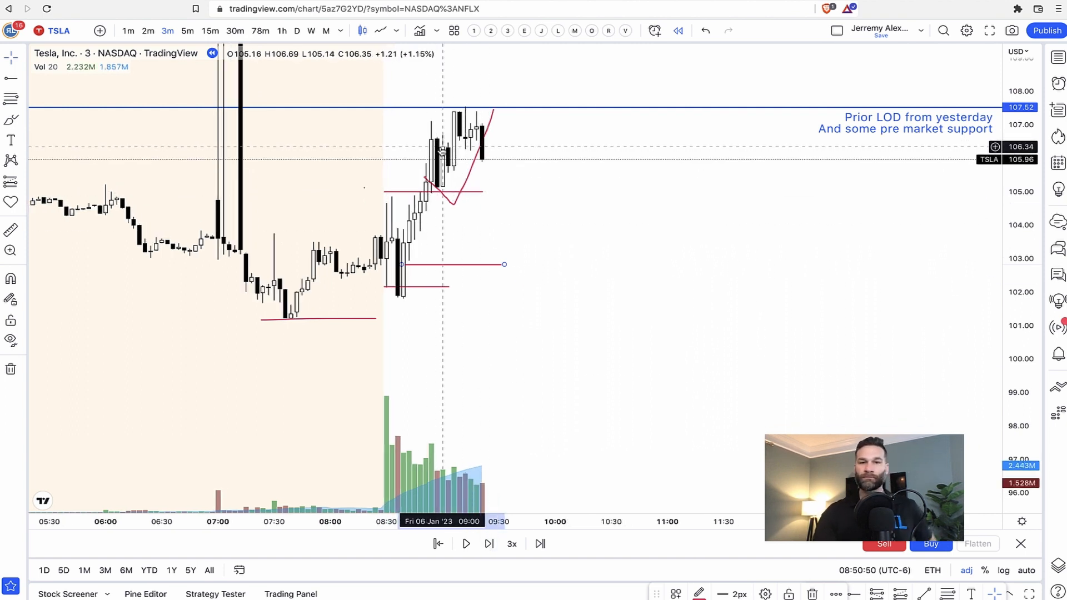
mouse_move(742, 135)
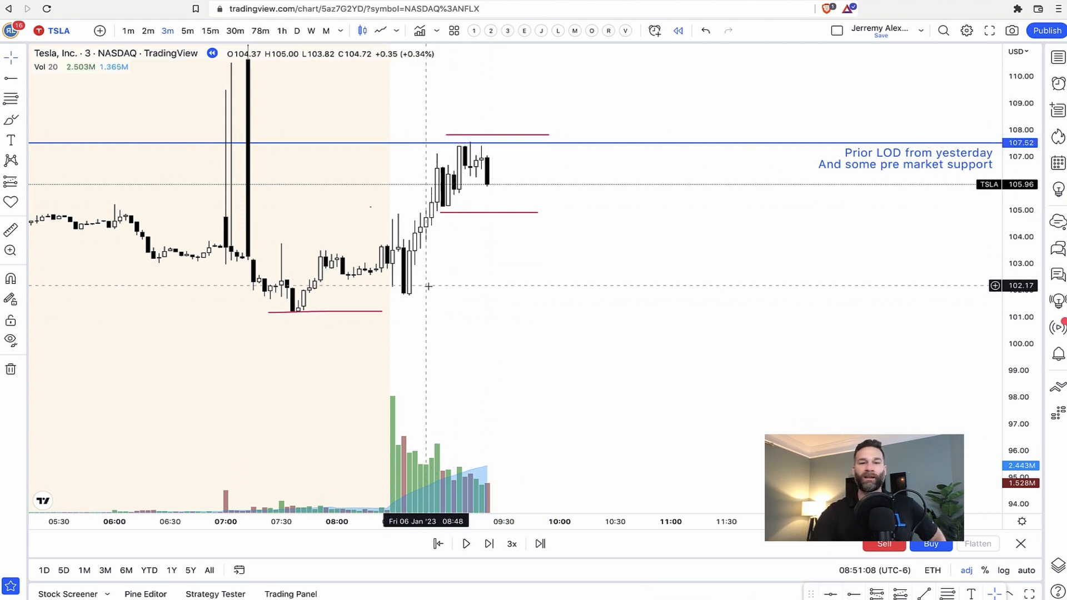
left_click(489, 543)
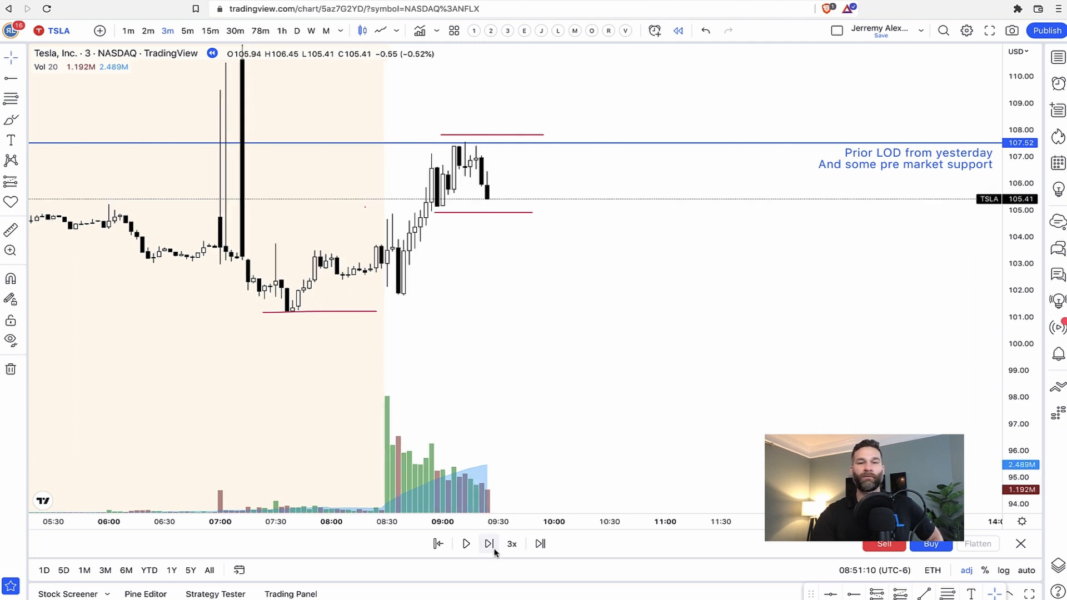
left_click(489, 544)
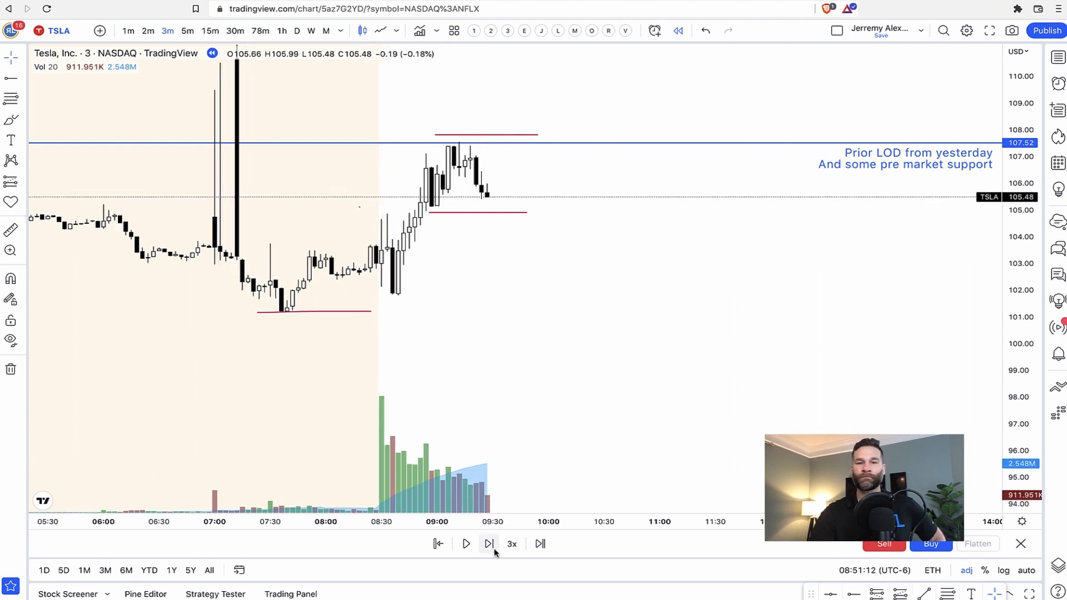
left_click(489, 543)
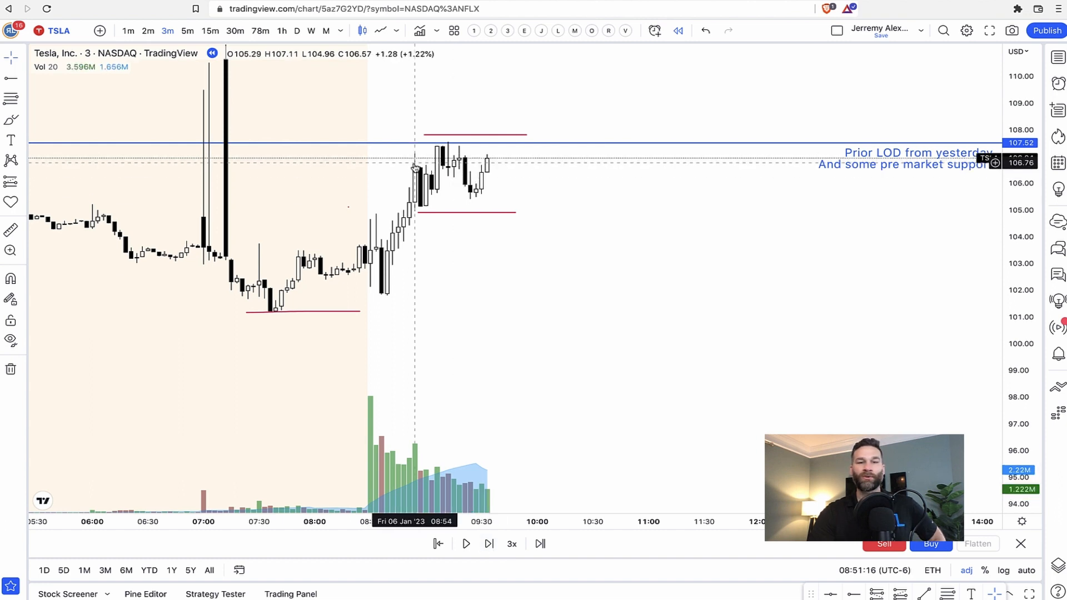
mouse_move(493, 164)
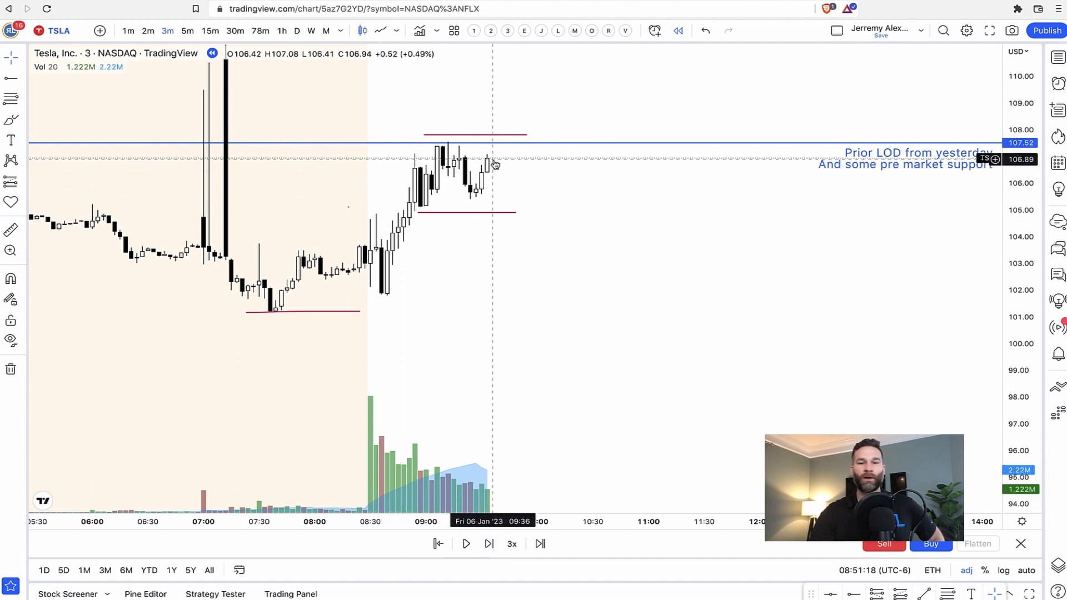
left_click(488, 543)
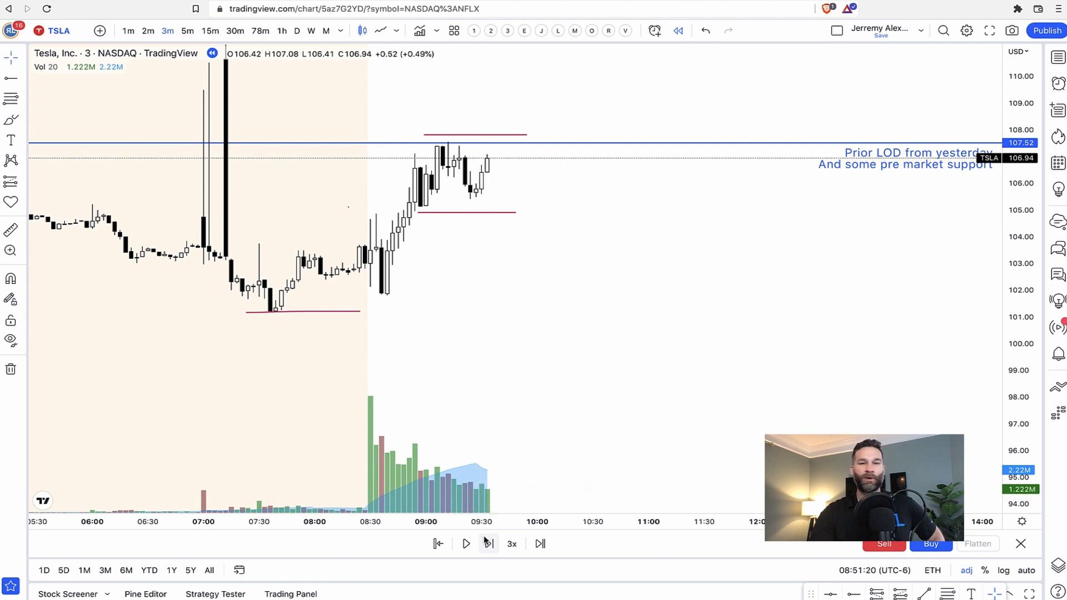
left_click(488, 544)
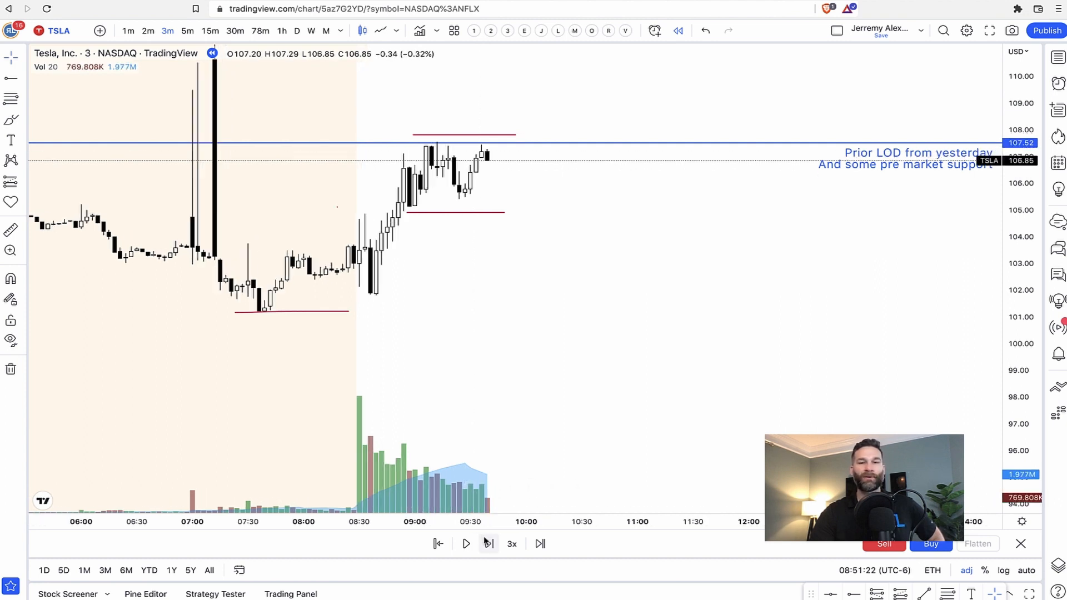
mouse_move(486, 164)
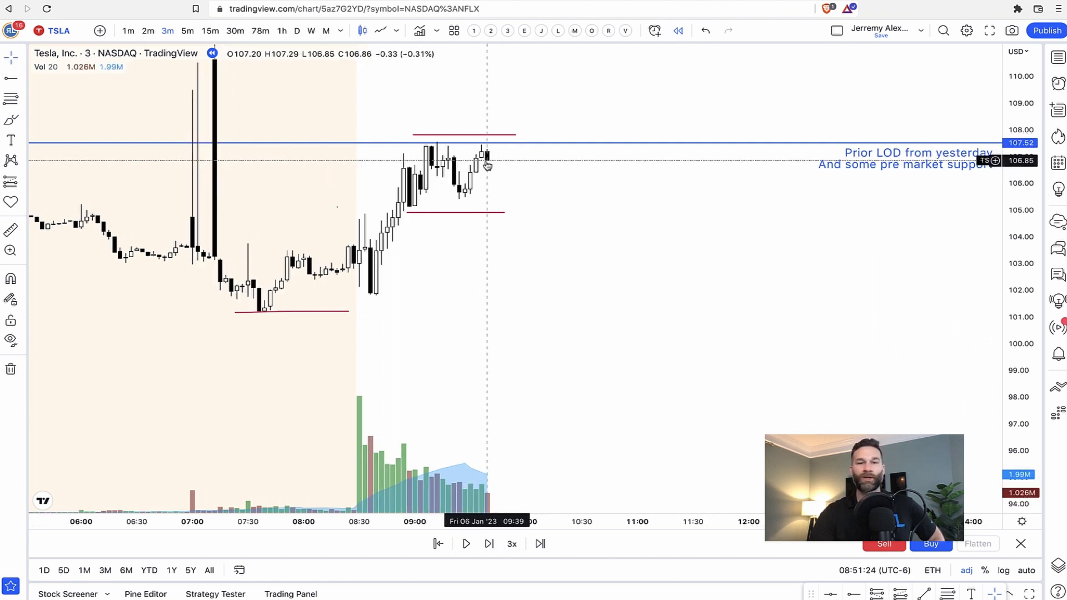
left_click(489, 543)
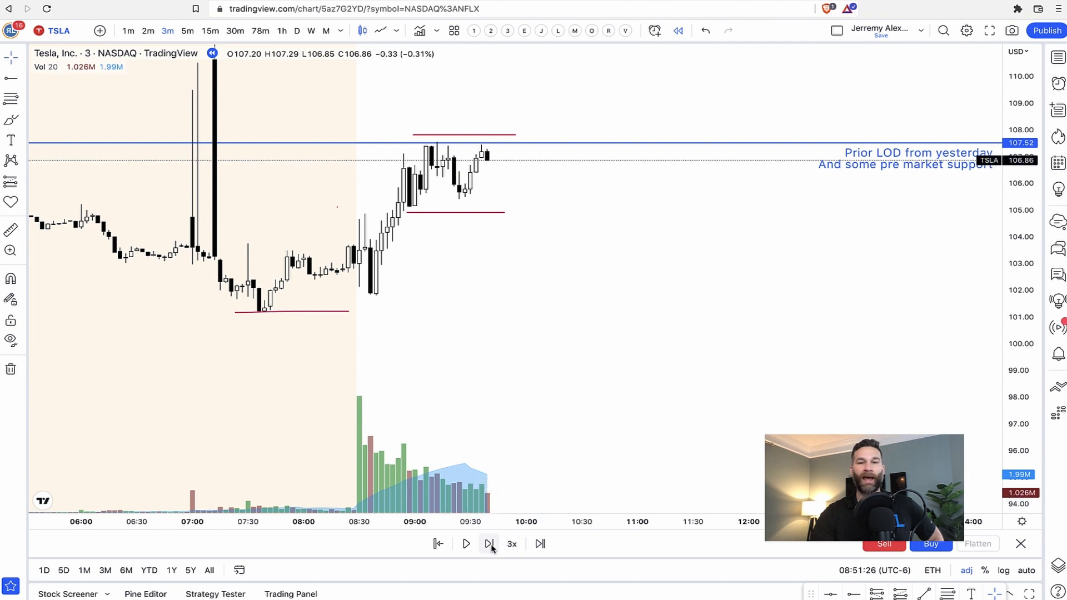
left_click(488, 544)
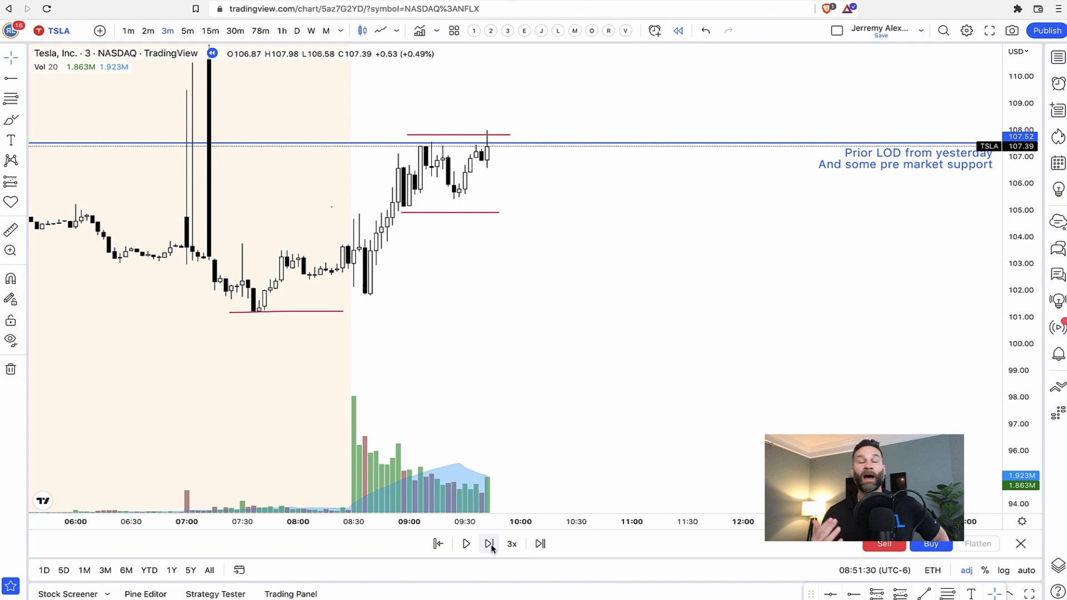
left_click(488, 543)
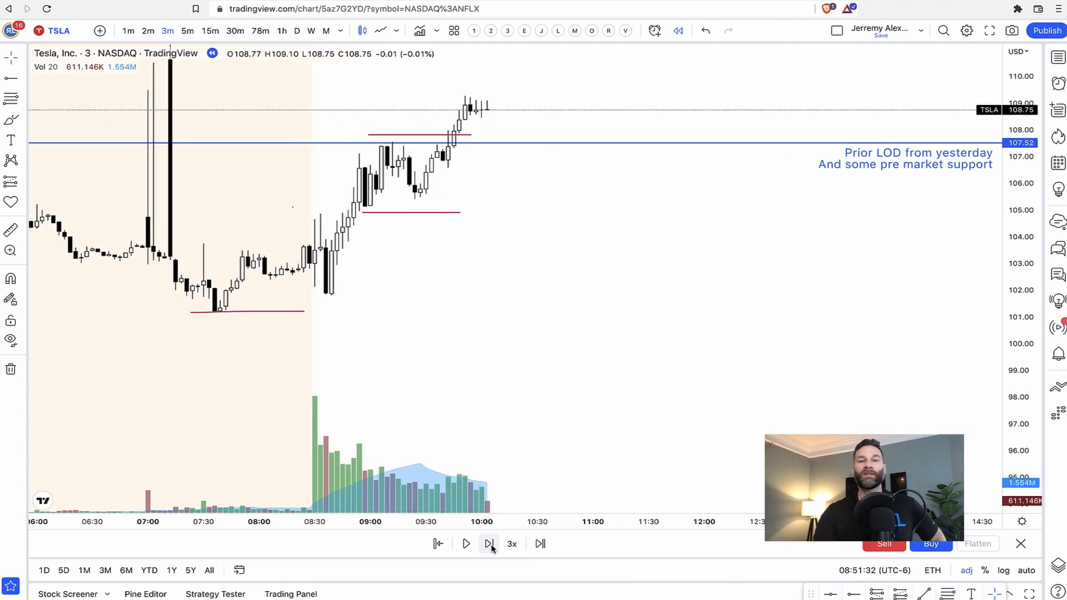
left_click(489, 543)
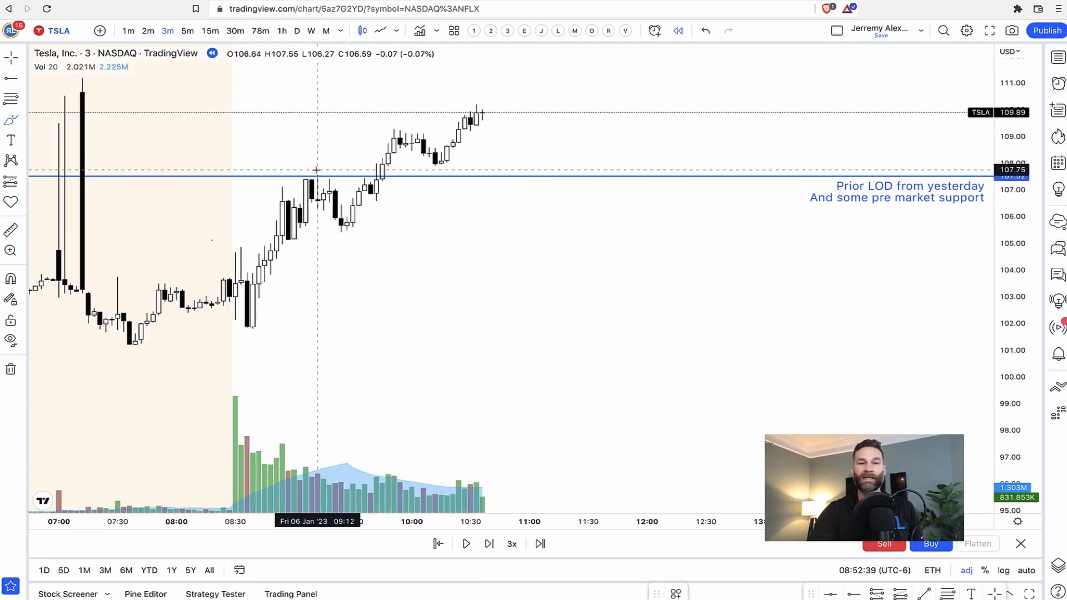
left_click_drag(279, 180, 344, 180)
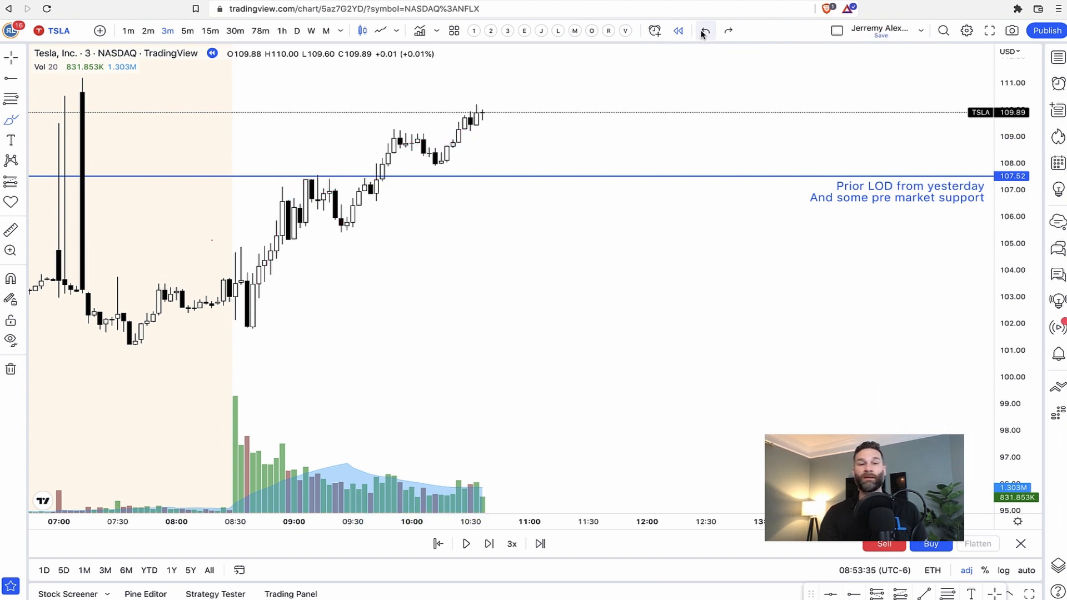
mouse_move(383, 99)
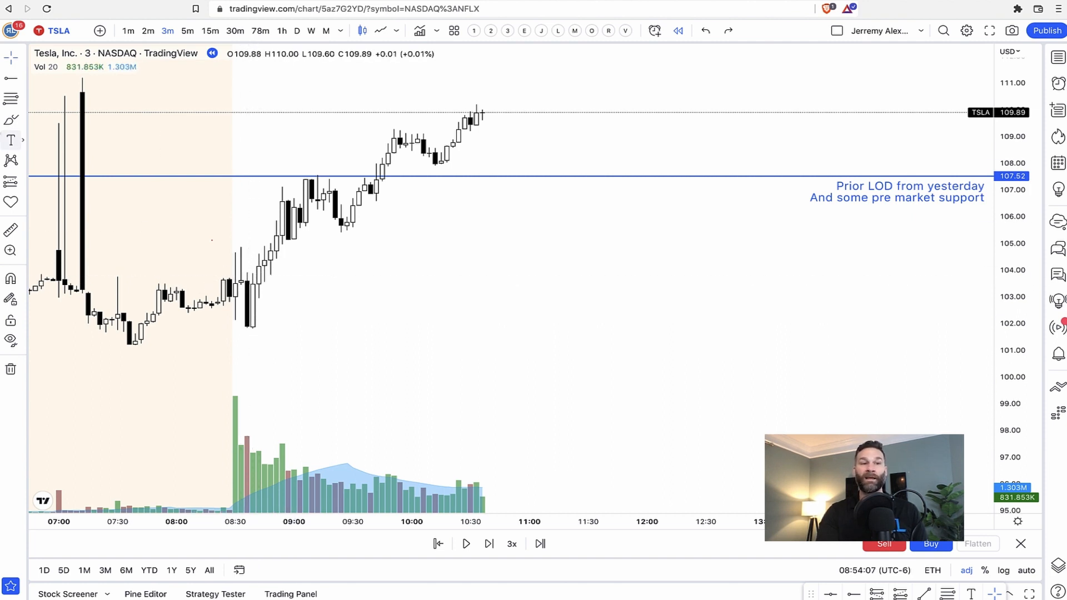
- Sketch red arrows at the rising breakout candles and toward the volume bars
left_click_drag(285, 281, 379, 339)
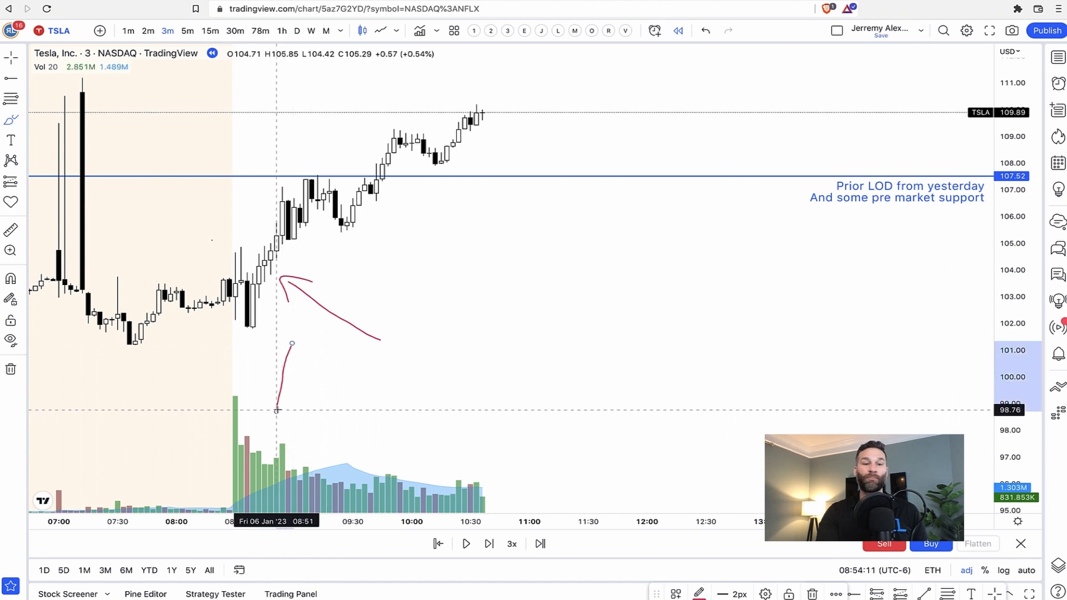
left_click_drag(221, 245, 319, 245)
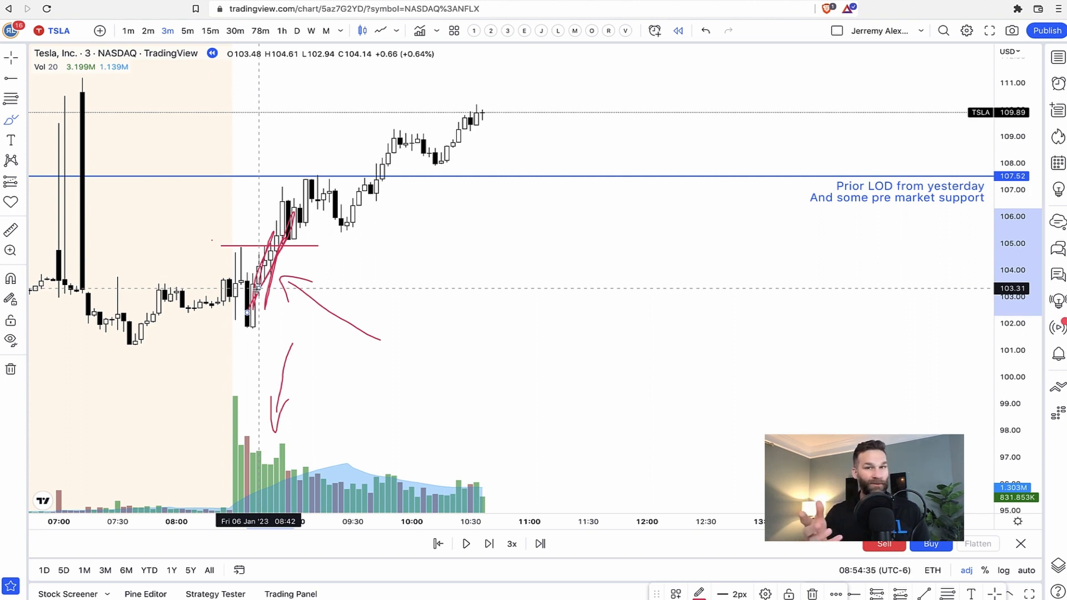
mouse_move(270, 271)
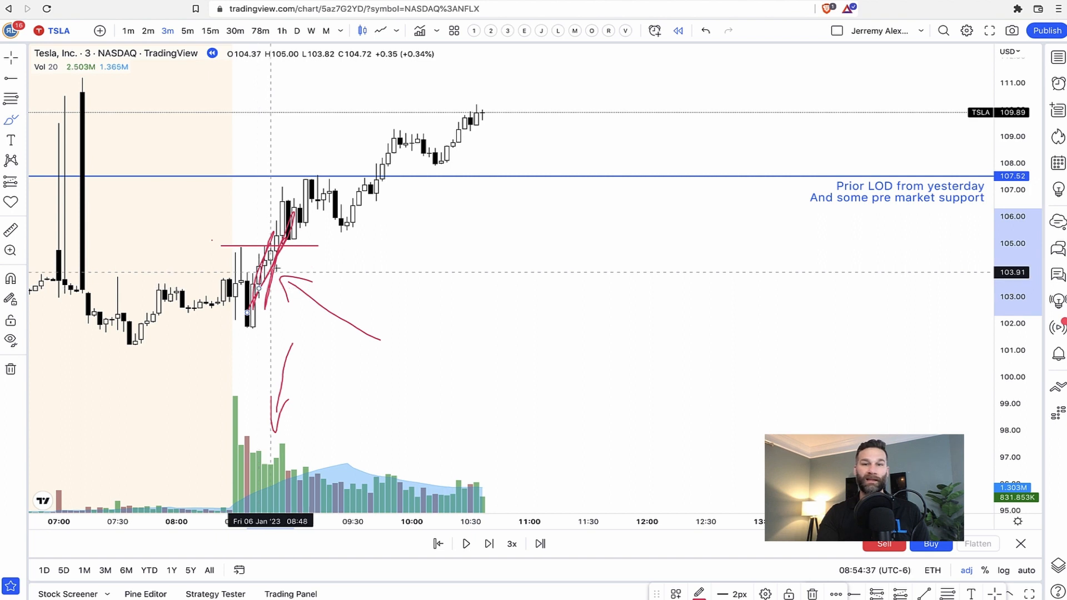